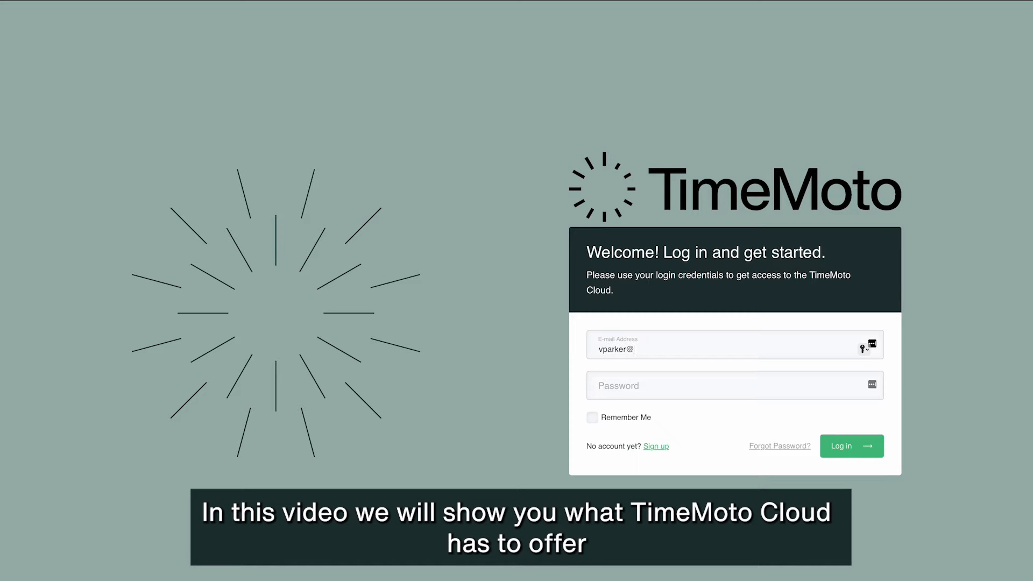
# Step: Sign in to TimeMoto Cloud and land on the Timekeeping page with today's attendance
pyautogui.click(851, 445)
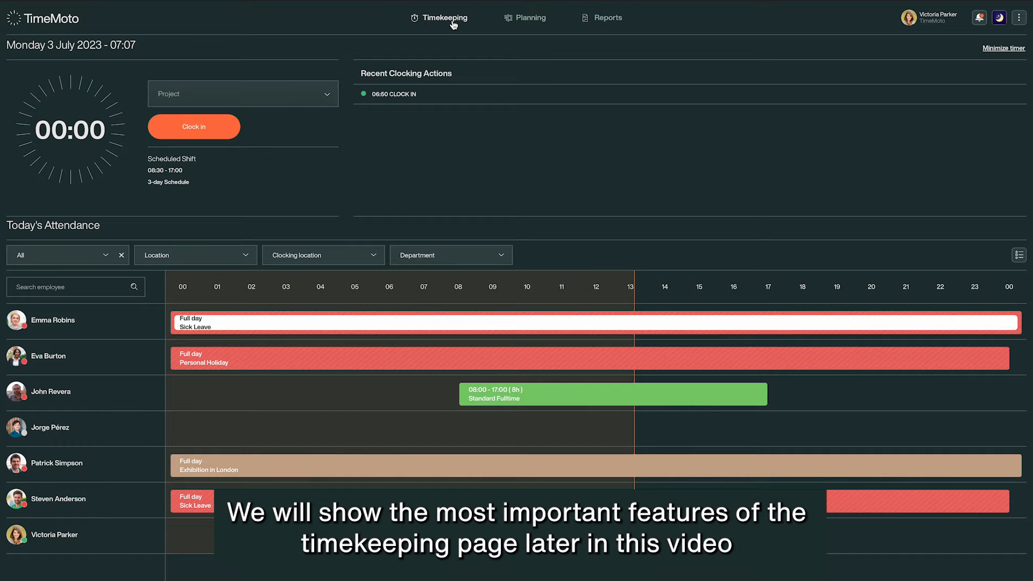
# Step: Visit the Planning calendar, then the Reports timesheet
pyautogui.click(530, 18)
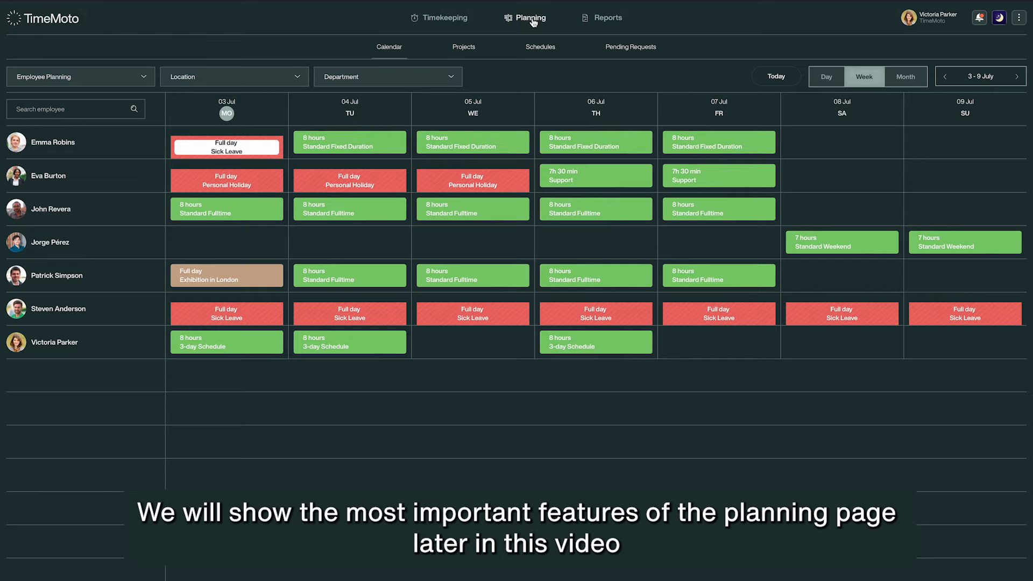
pyautogui.click(607, 17)
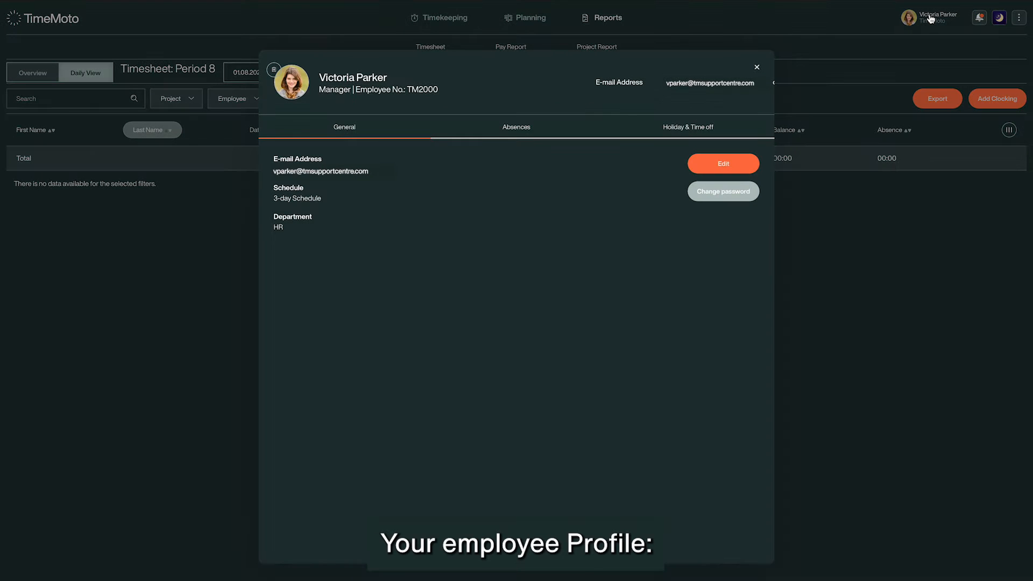
# Step: Edit the full employee profile, review notifications and account options, and scroll to absence balances
pyautogui.click(722, 163)
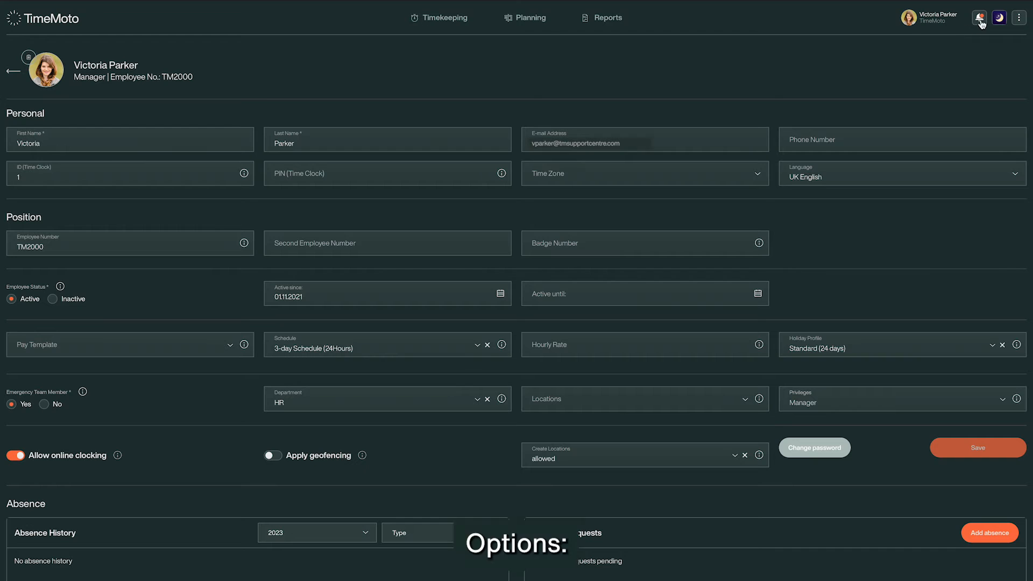
pyautogui.click(977, 17)
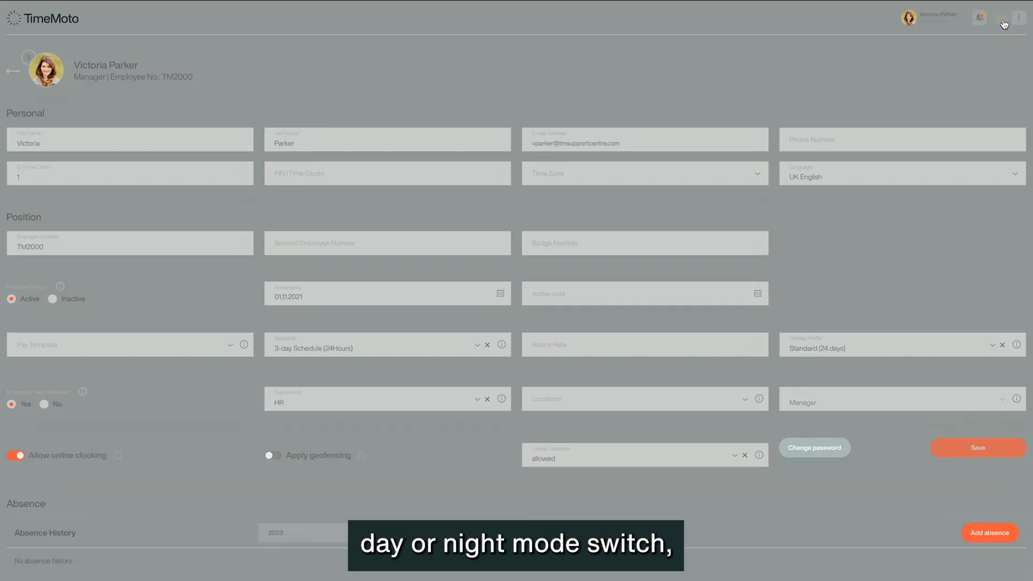
pyautogui.click(1016, 15)
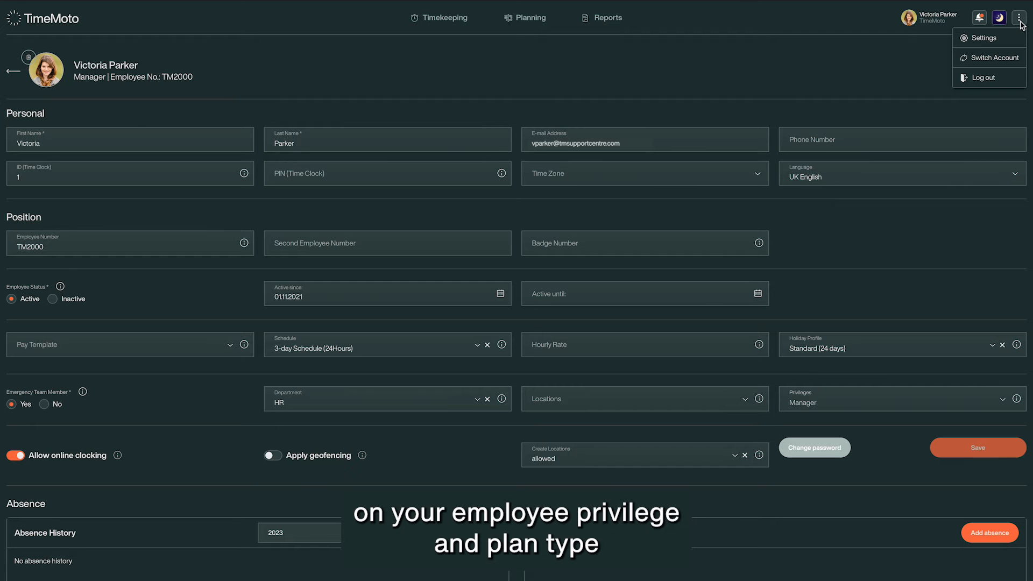
pyautogui.scroll(-3)
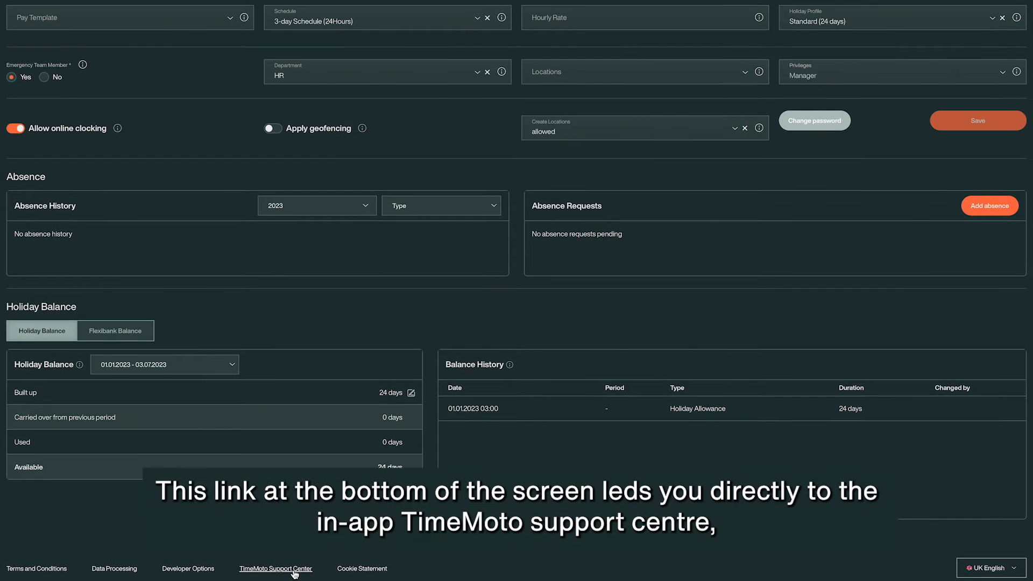
# Step: Visit the in-app TimeMoto Support Center link at the bottom of the page
pyautogui.click(275, 568)
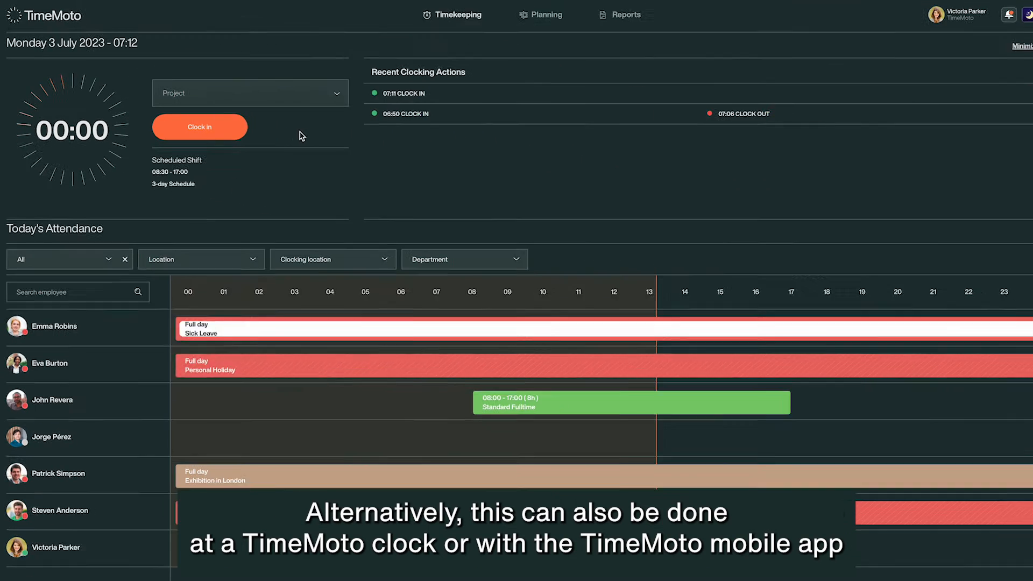
# Step: Select the Training project for the timer and clock in on it
pyautogui.click(249, 93)
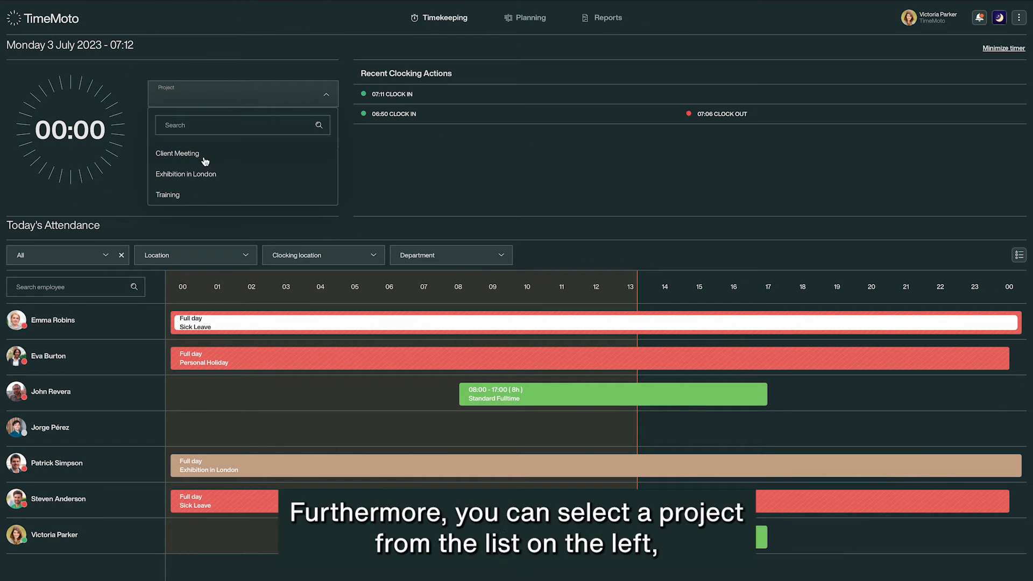
pyautogui.click(167, 194)
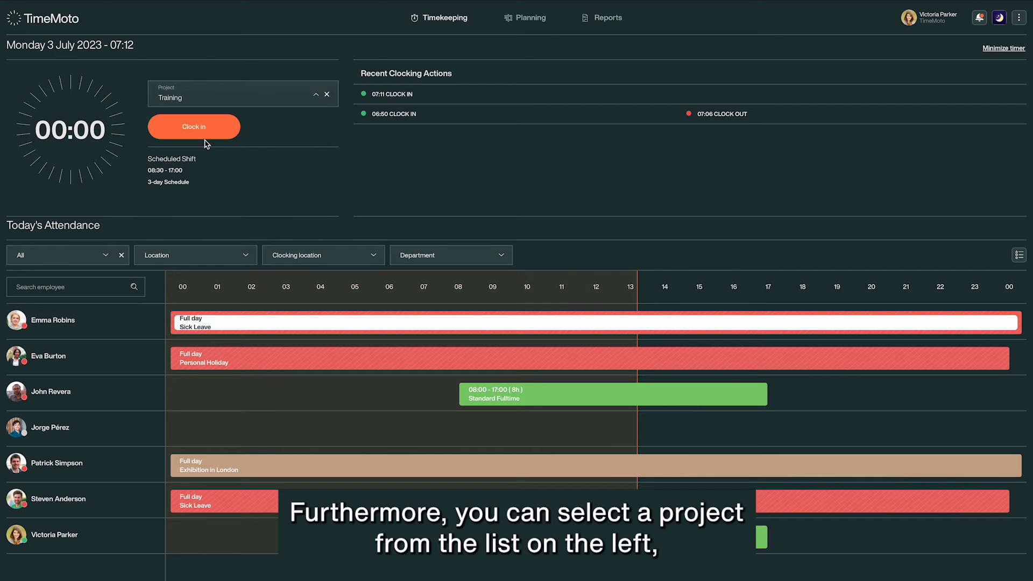
pyautogui.click(194, 127)
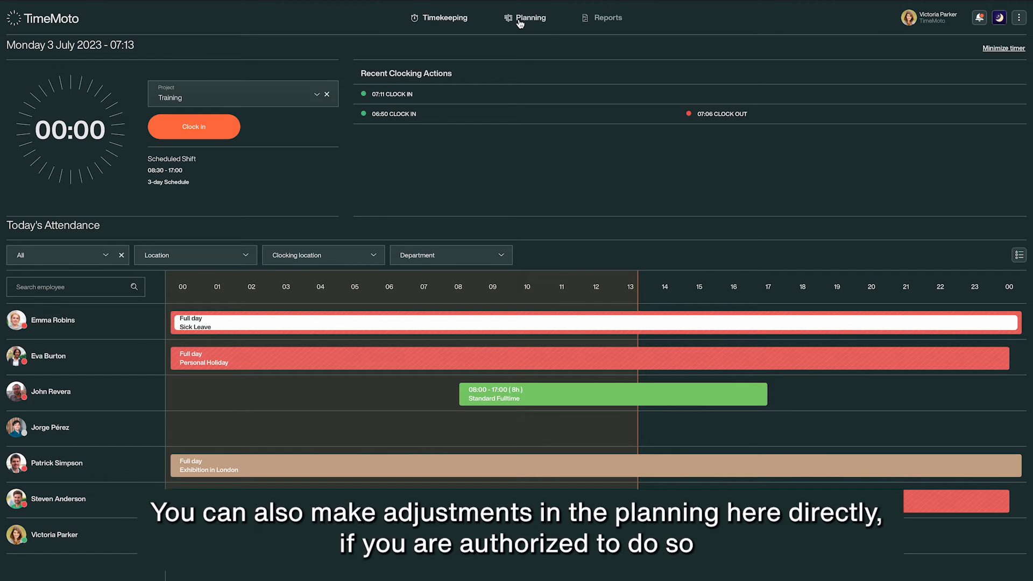
# Step: Show the Planning calendar by Month, then by single Day for 3 July
pyautogui.click(530, 17)
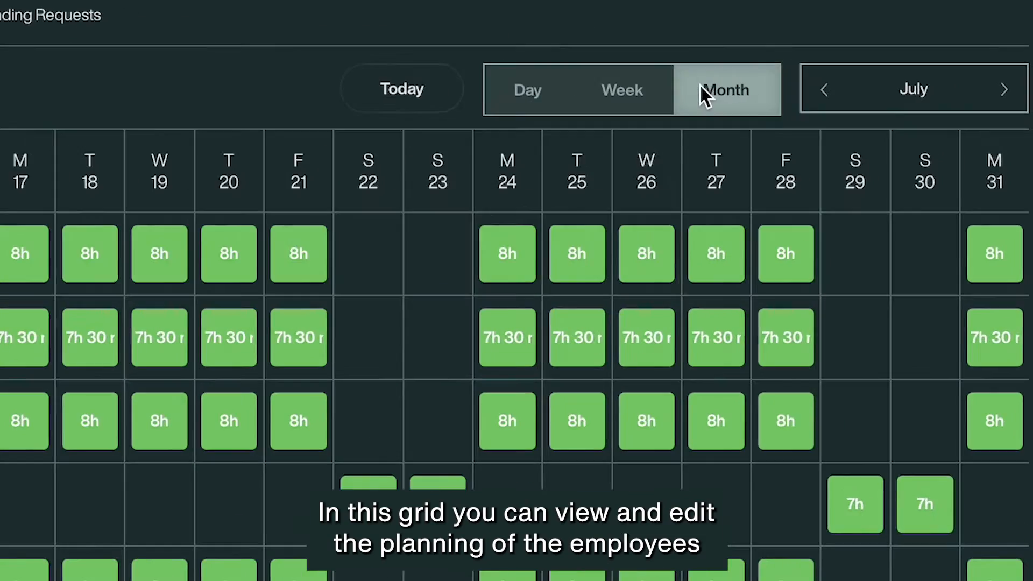
pyautogui.click(526, 90)
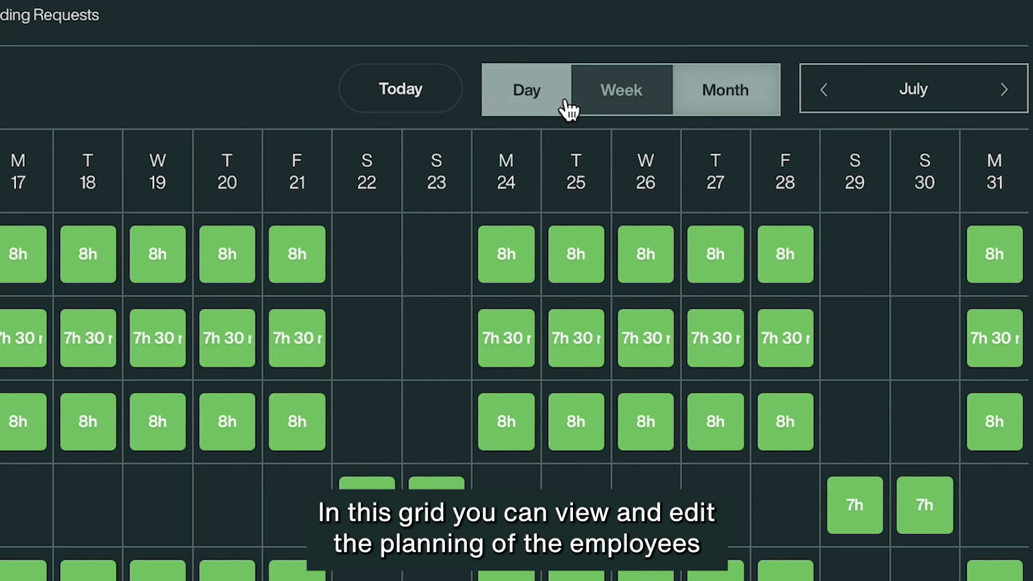
pyautogui.click(525, 89)
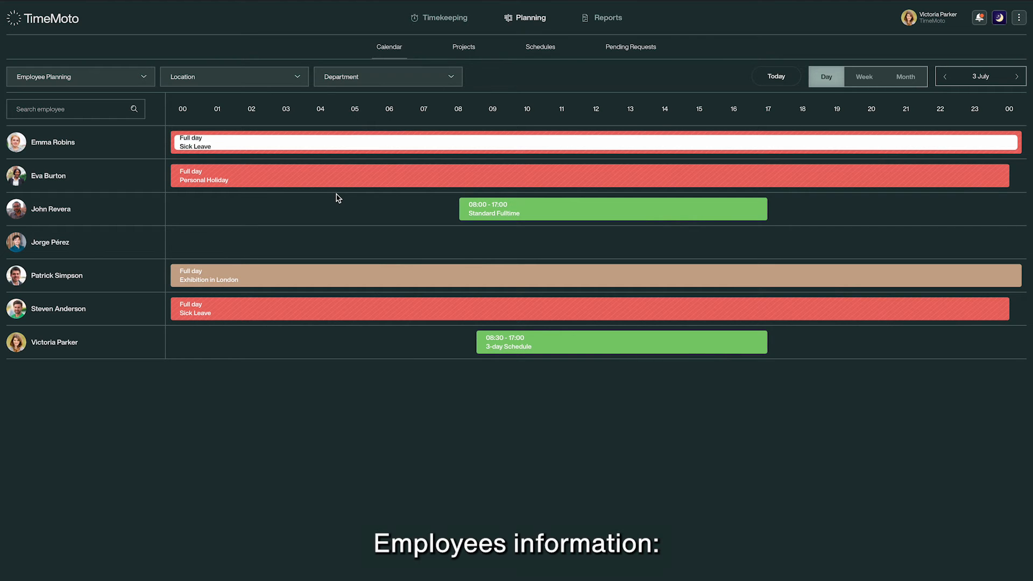
pyautogui.click(52, 142)
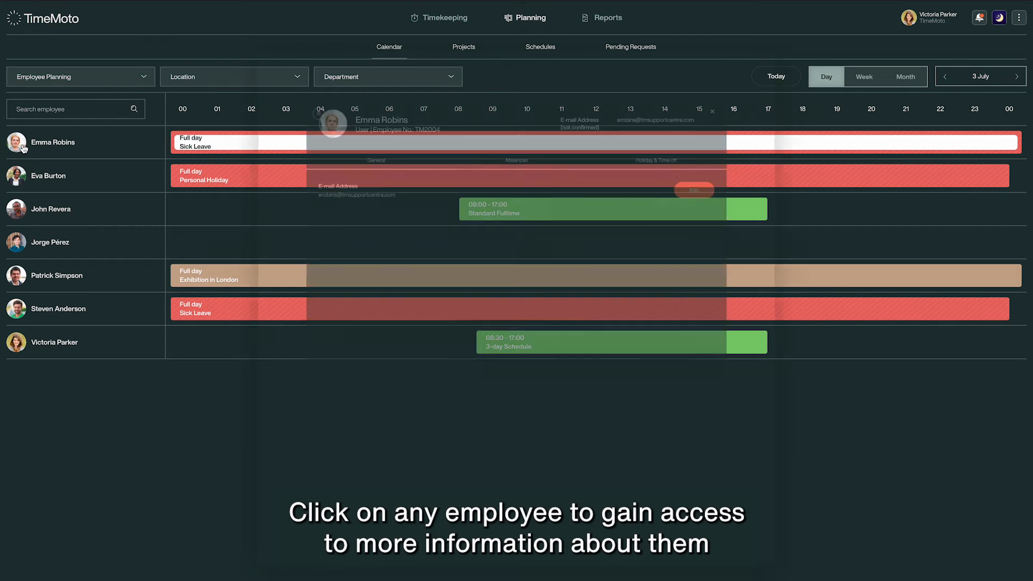
pyautogui.click(51, 142)
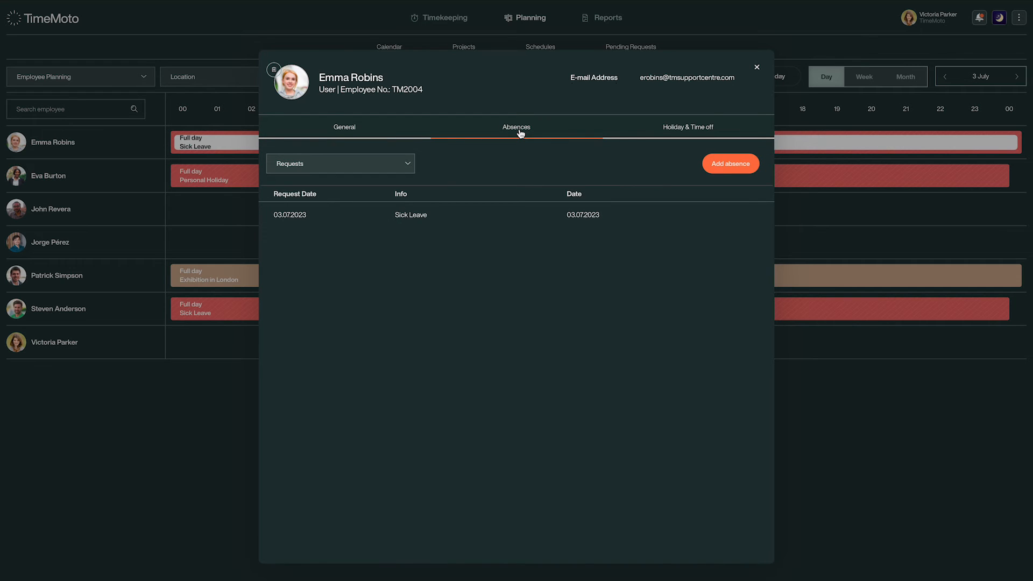
pyautogui.click(687, 127)
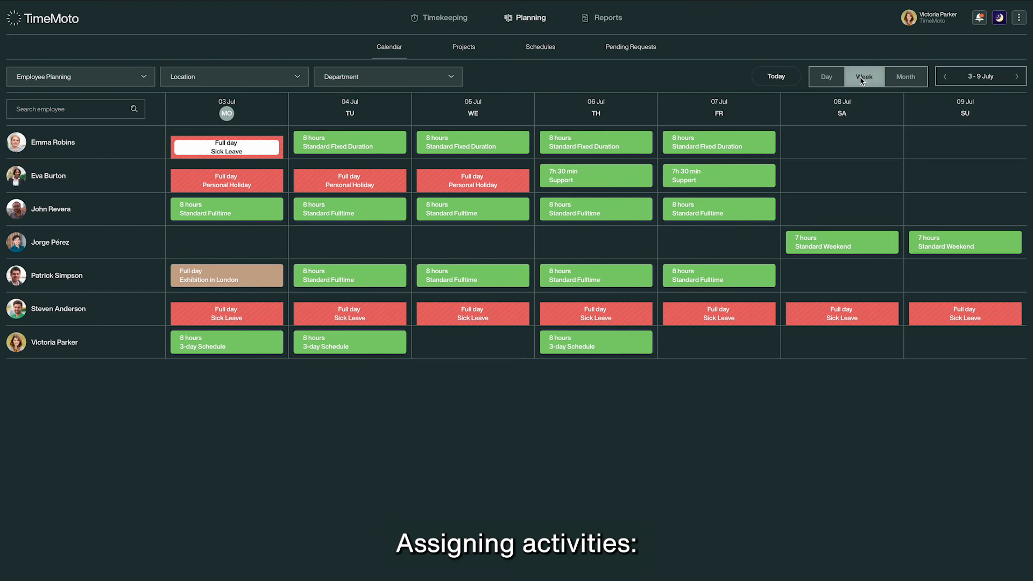
pyautogui.click(226, 242)
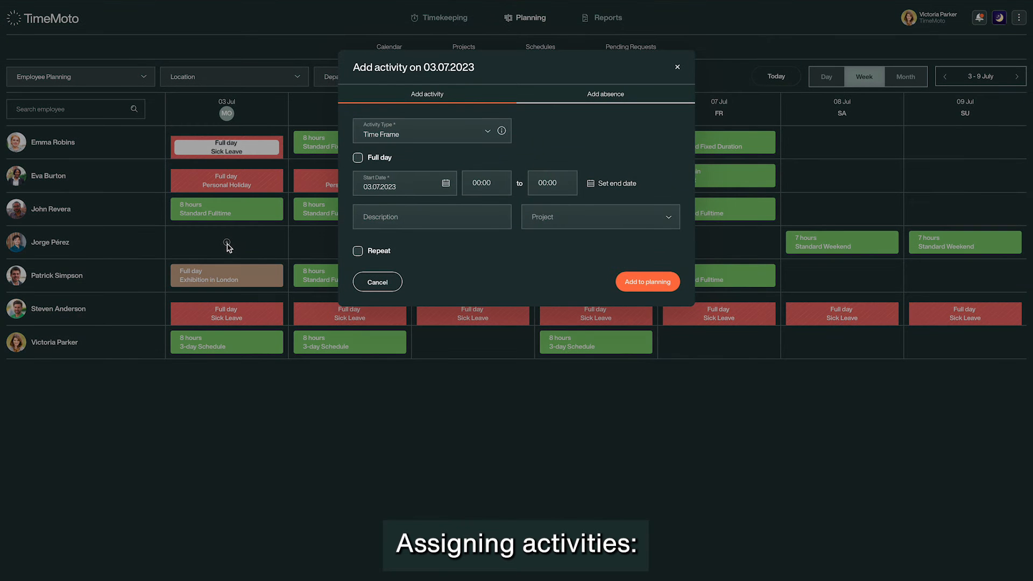
pyautogui.click(431, 130)
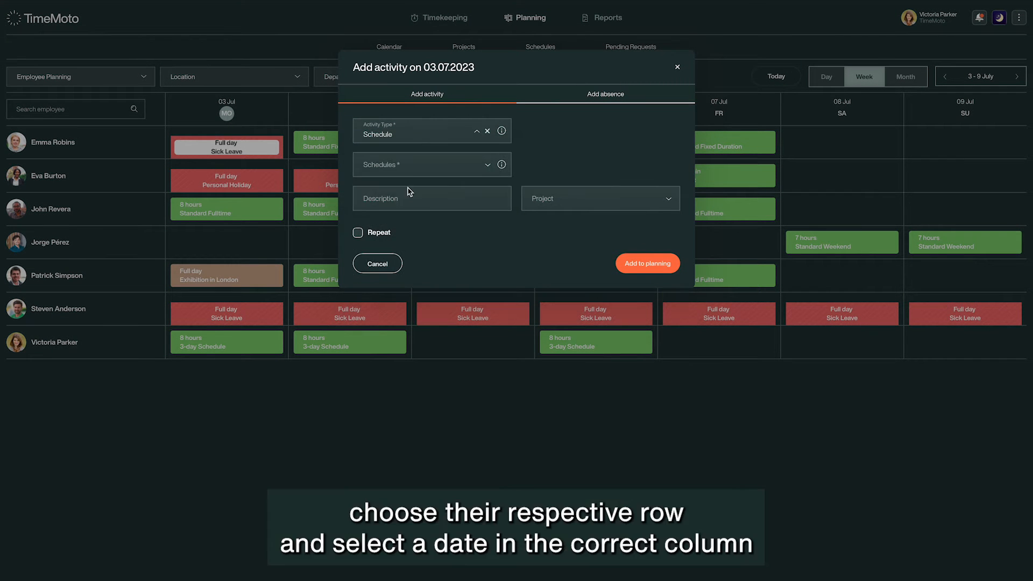
pyautogui.click(432, 164)
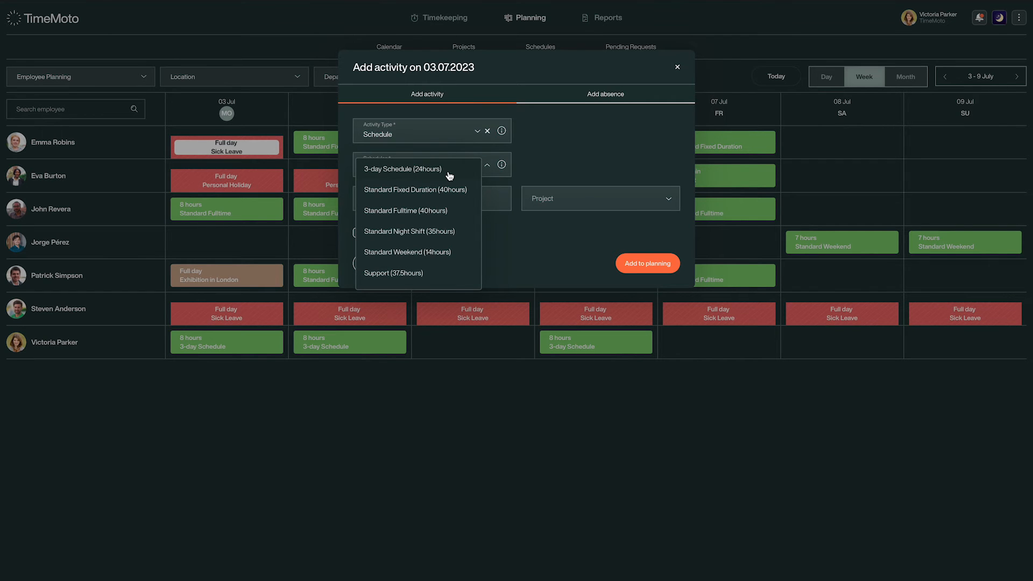
pyautogui.click(402, 168)
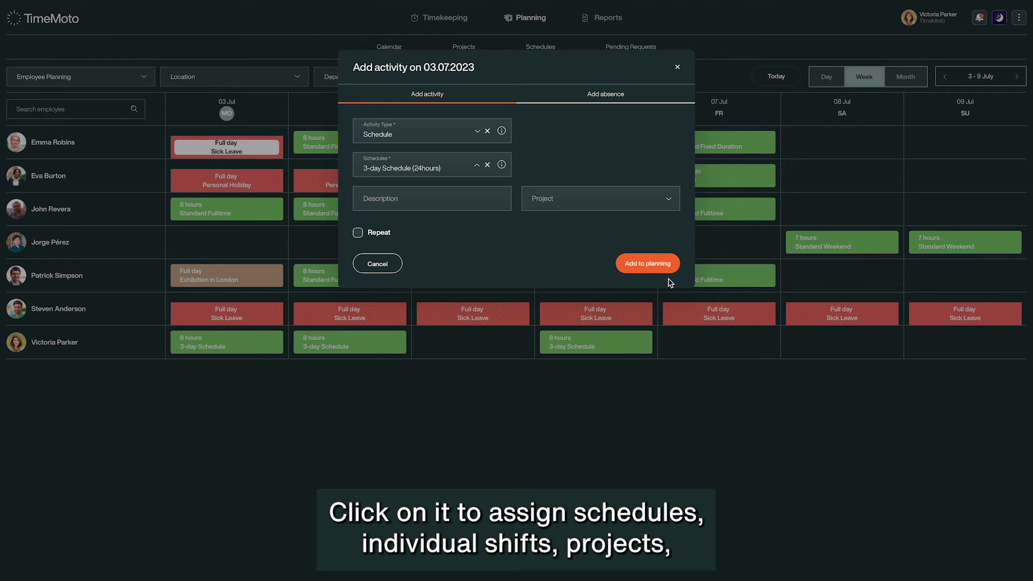
pyautogui.click(648, 262)
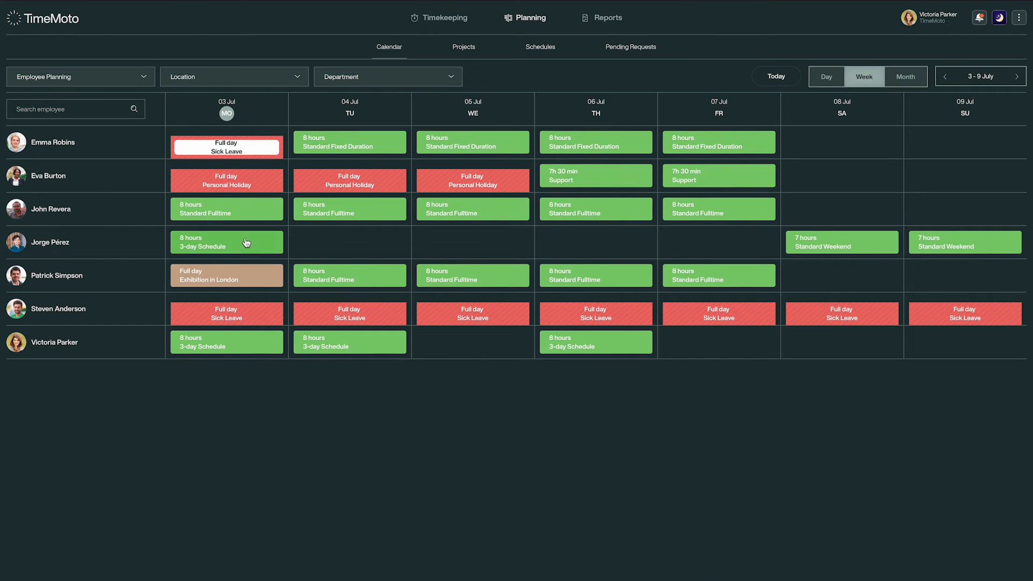
pyautogui.click(226, 242)
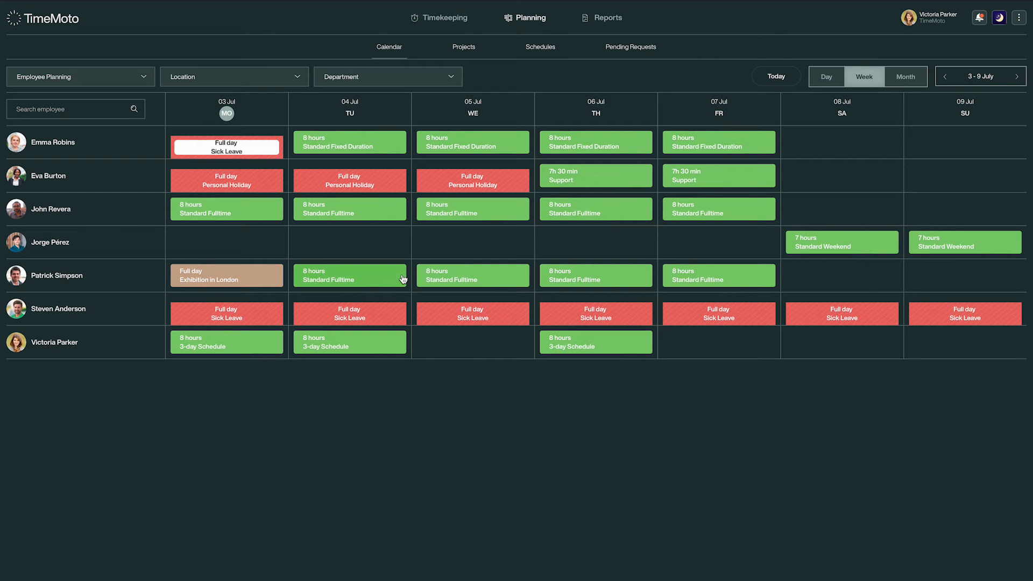
pyautogui.moveTo(831, 76)
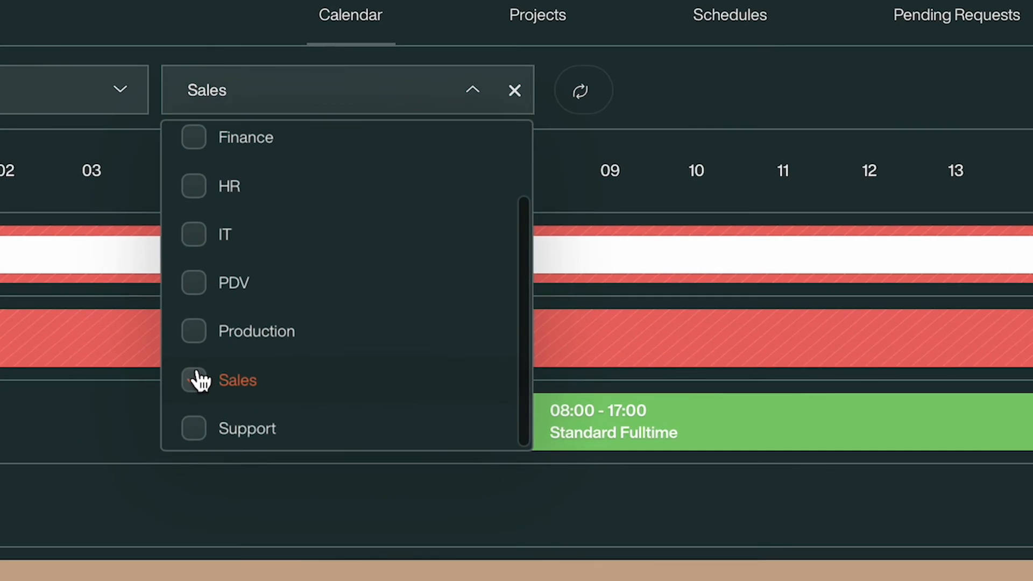
pyautogui.click(193, 380)
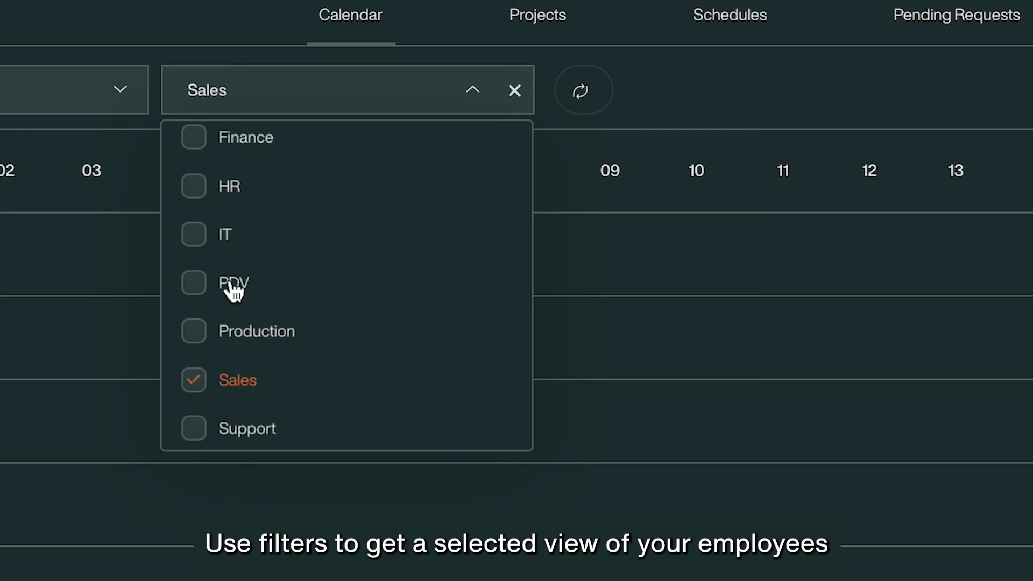
pyautogui.moveTo(199, 200)
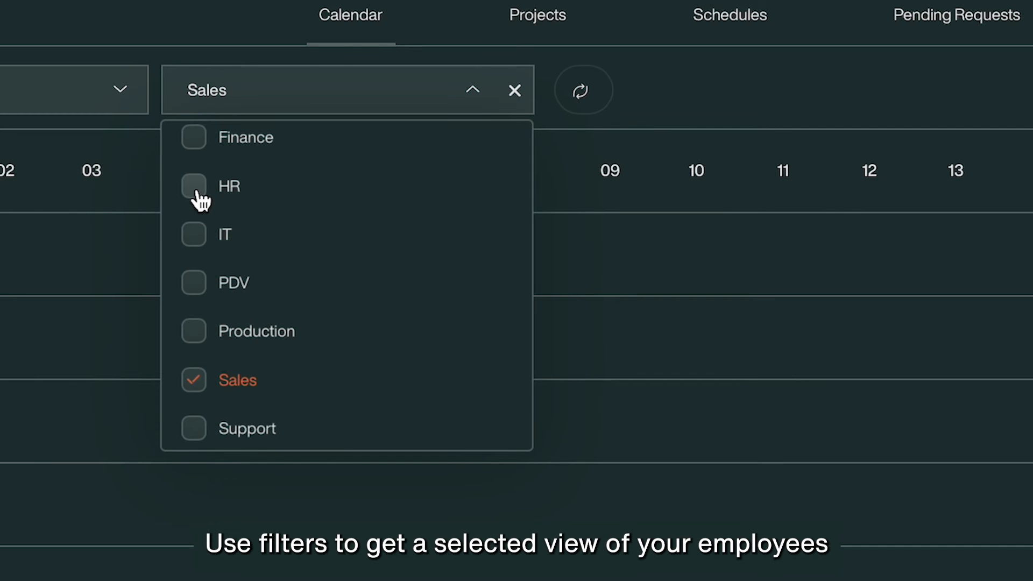
pyautogui.click(193, 187)
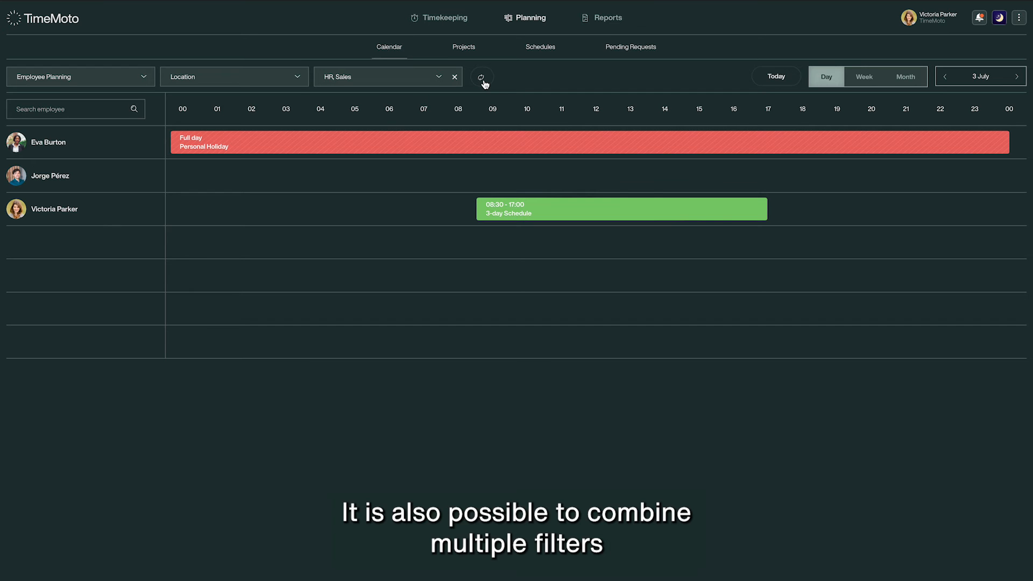
pyautogui.click(454, 78)
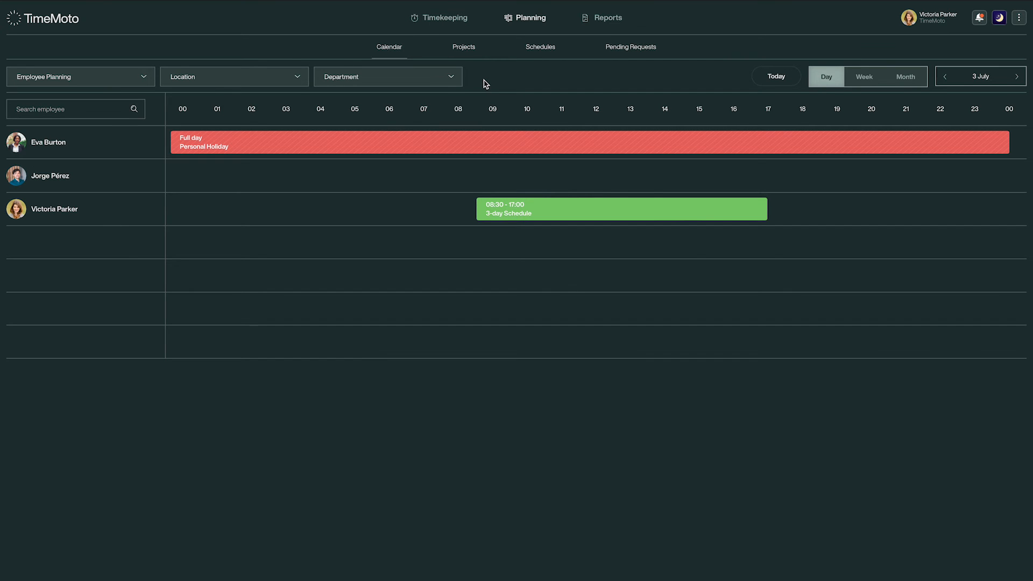
pyautogui.click(863, 77)
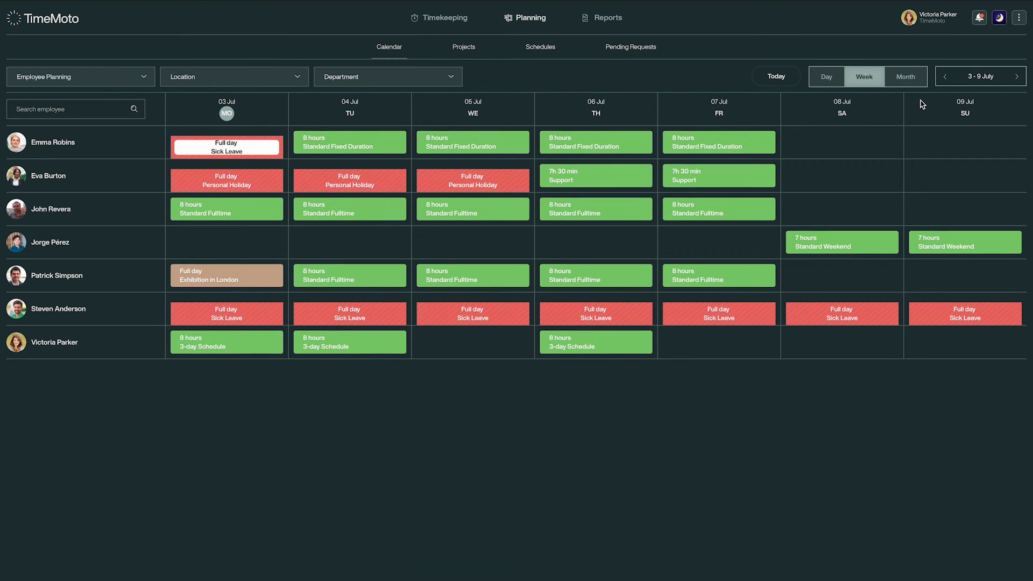
# Step: Reach the Employees list in the account Settings
pyautogui.click(1018, 16)
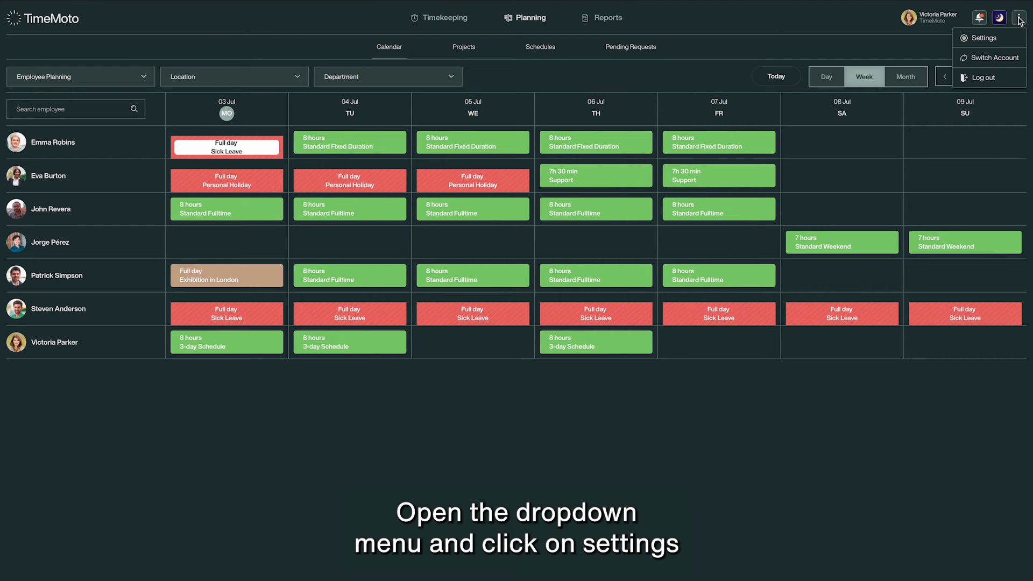
pyautogui.click(981, 38)
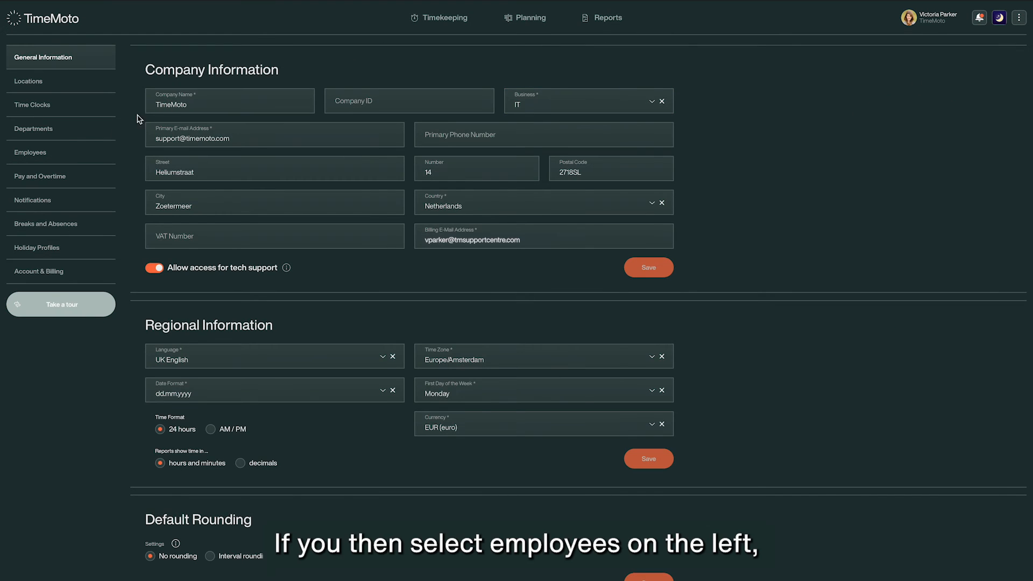
pyautogui.click(30, 153)
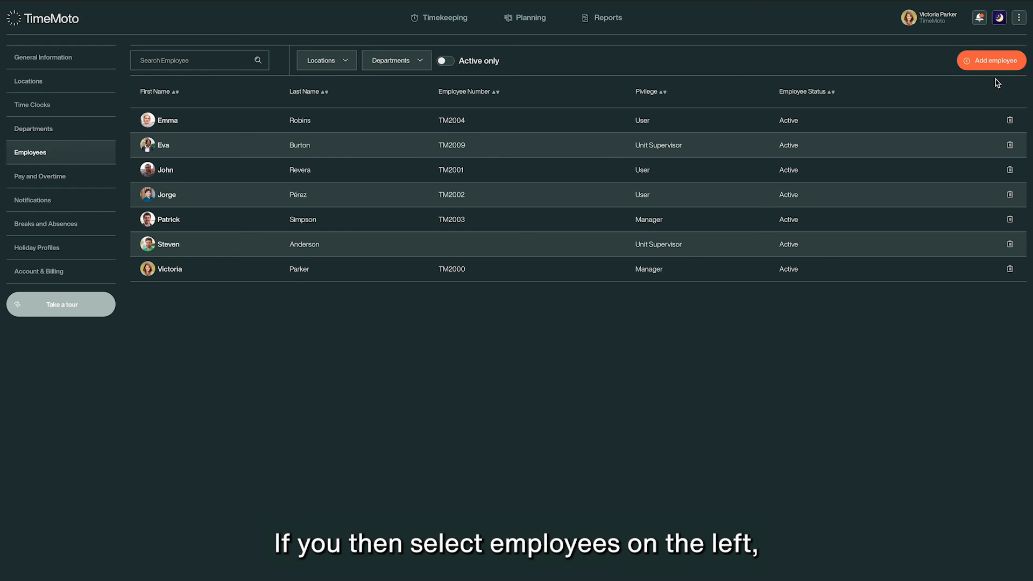
pyautogui.click(987, 61)
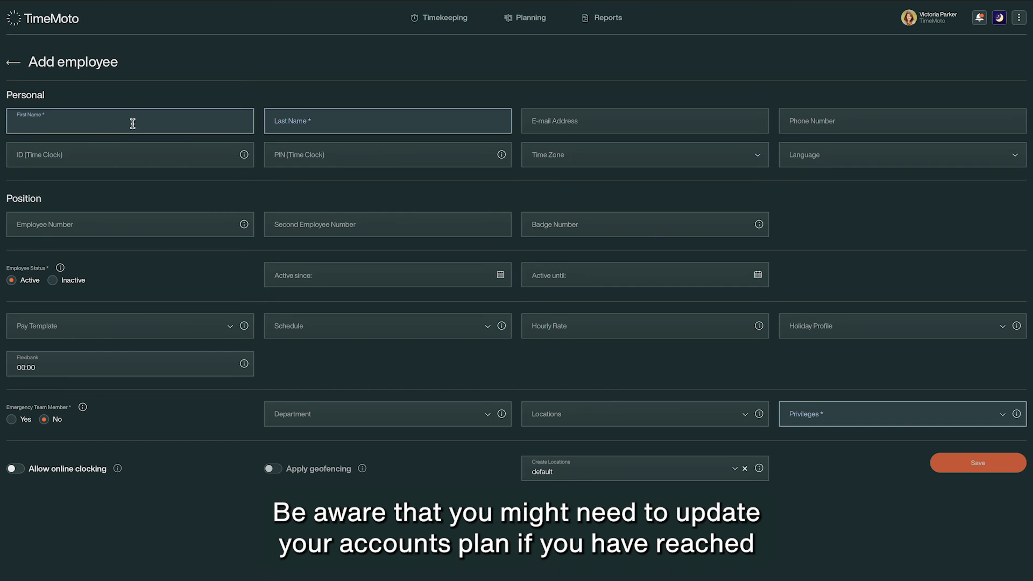
pyautogui.write('Marc')
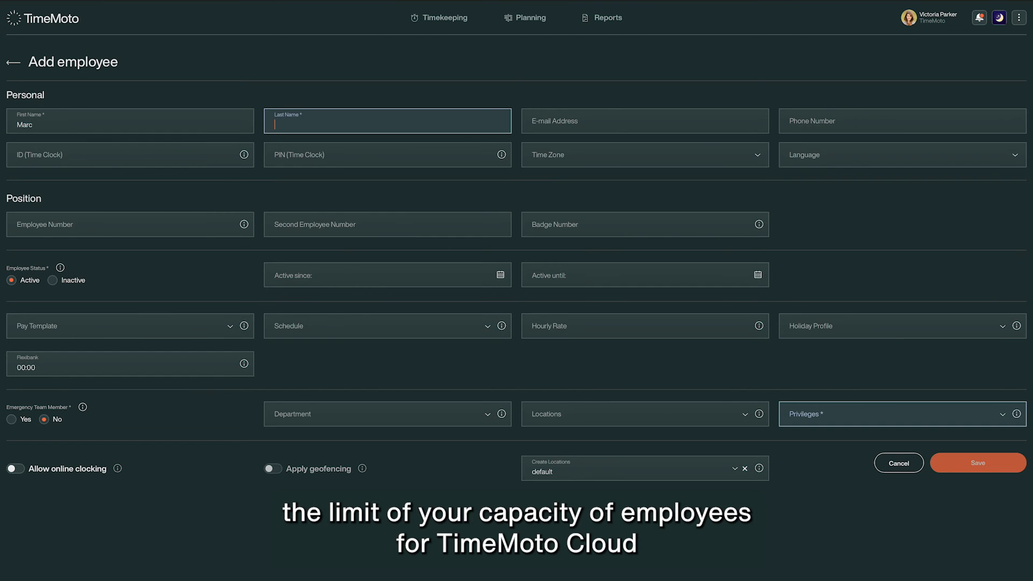
pyautogui.write('Joh')
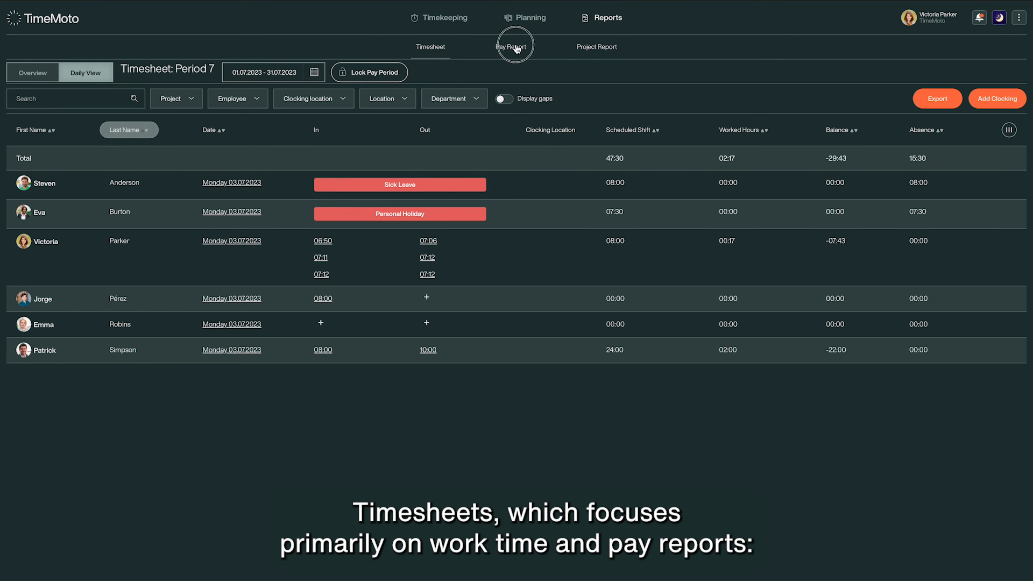
# Step: View the Pay Report as an Overview, then return to the Timesheet report
pyautogui.click(510, 46)
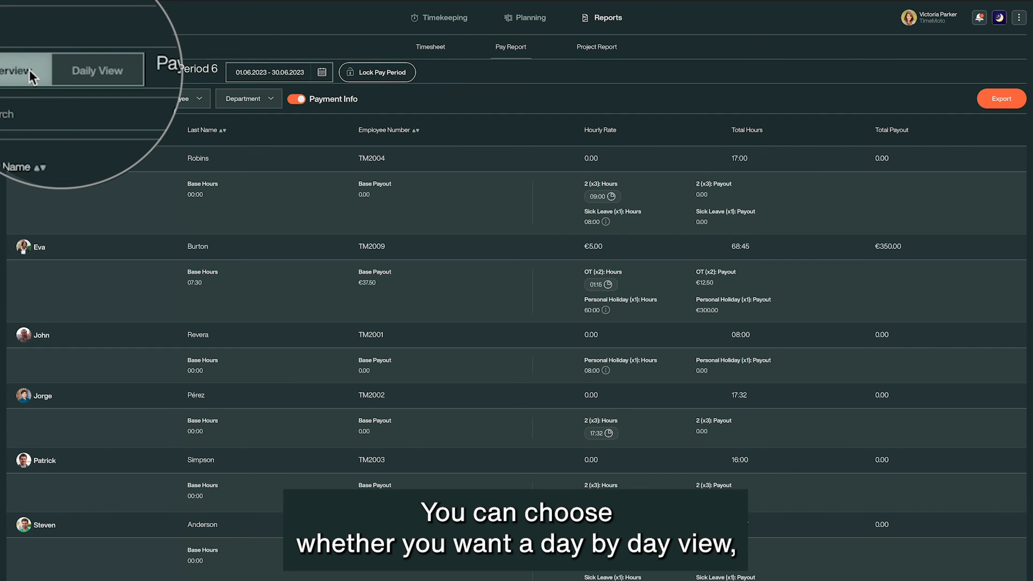
pyautogui.click(37, 70)
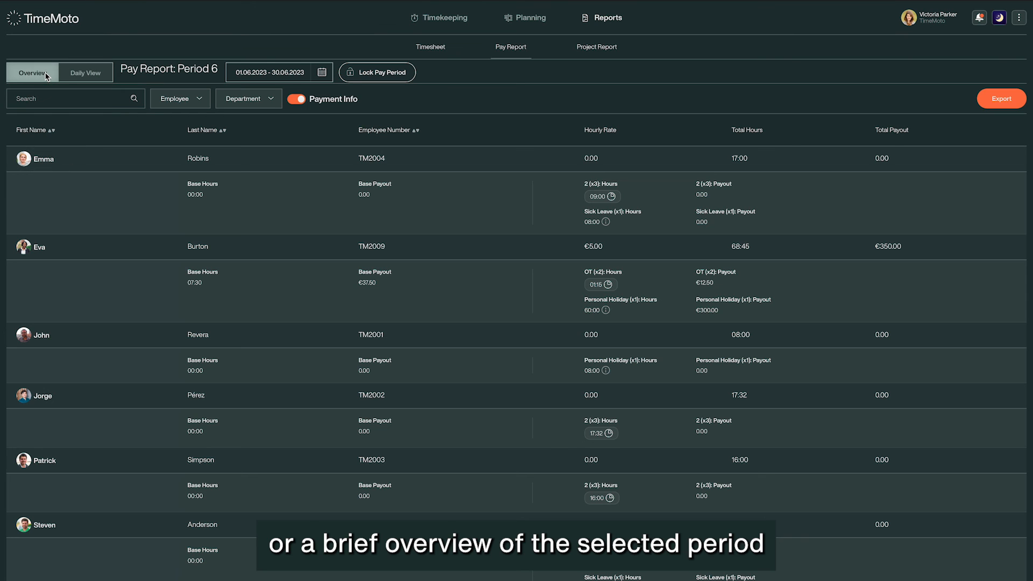
pyautogui.click(86, 72)
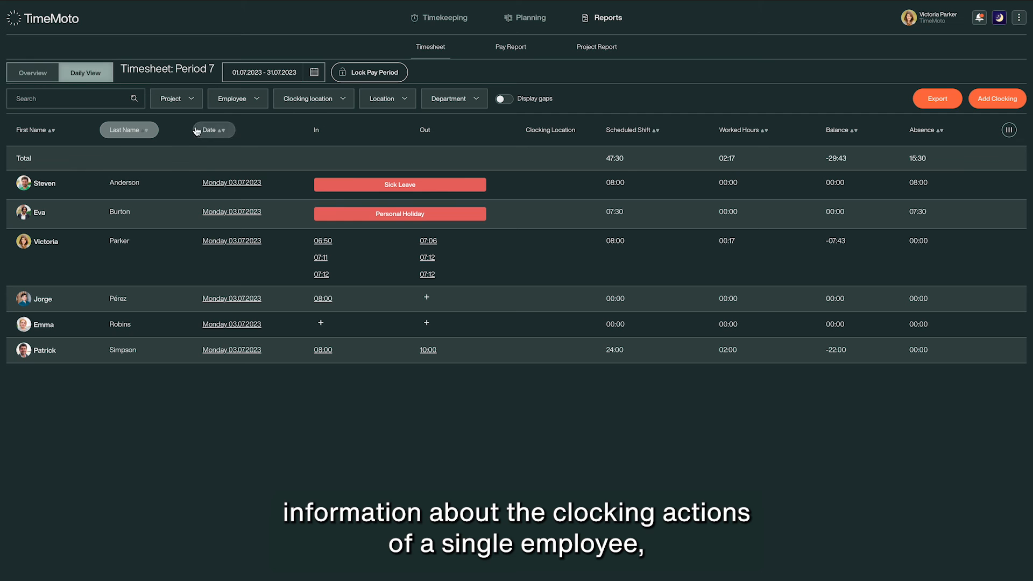
# Step: Switch the timesheet to Period 6 and lock that June pay period
pyautogui.click(273, 72)
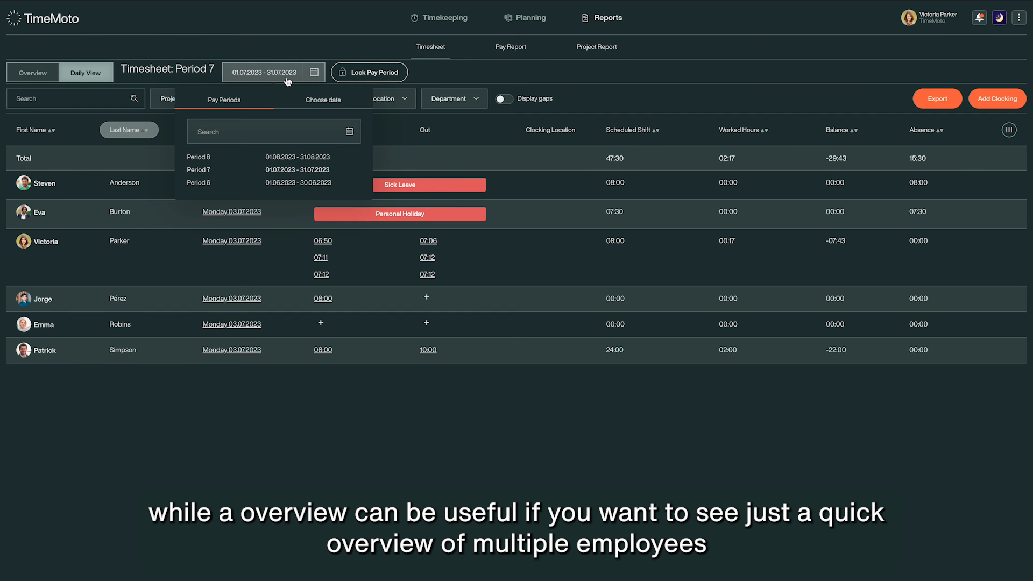
pyautogui.click(198, 182)
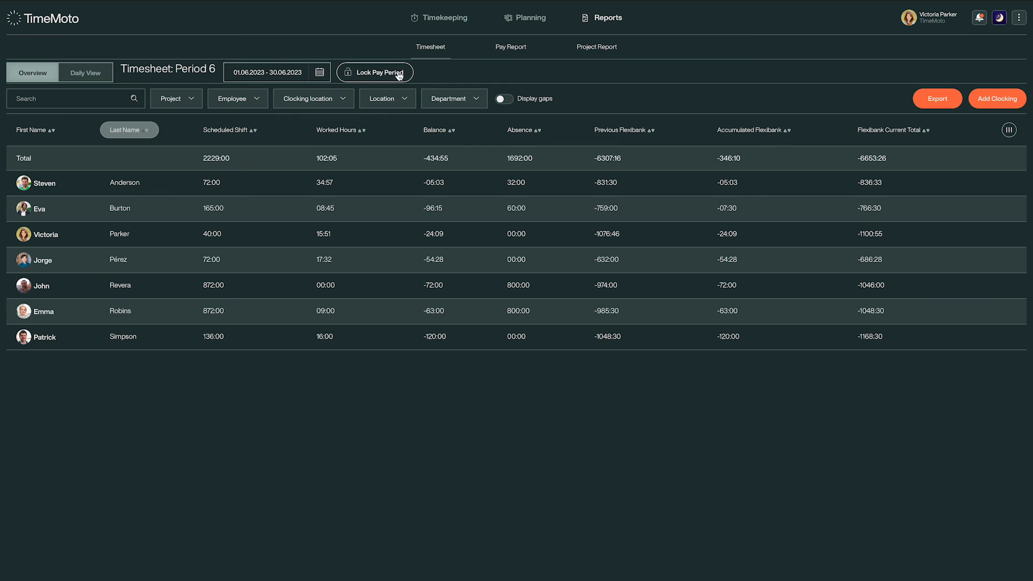
pyautogui.click(375, 71)
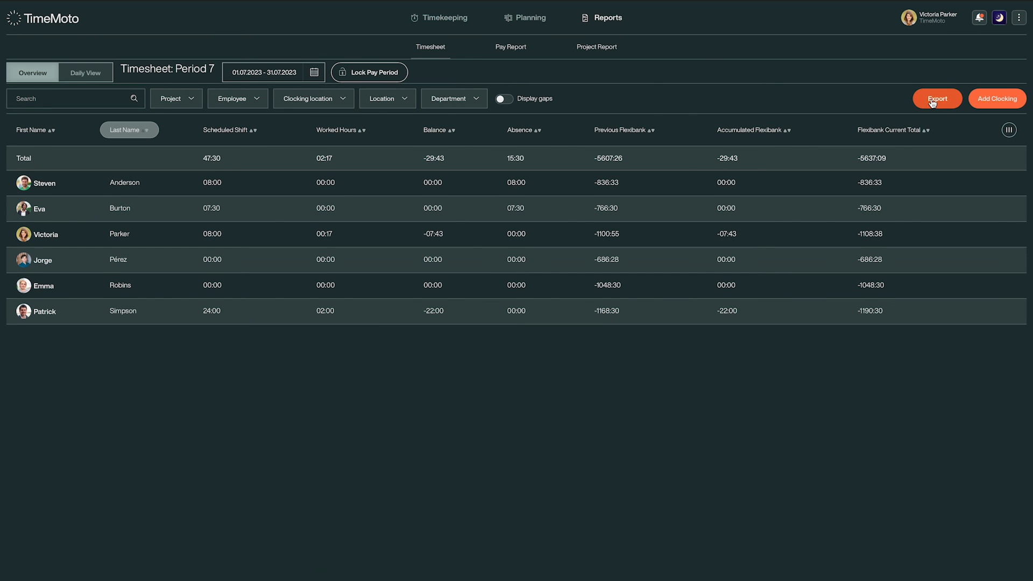
# Step: Export the Period 7 timesheet overview in Excel (.xlsx) format
pyautogui.click(936, 98)
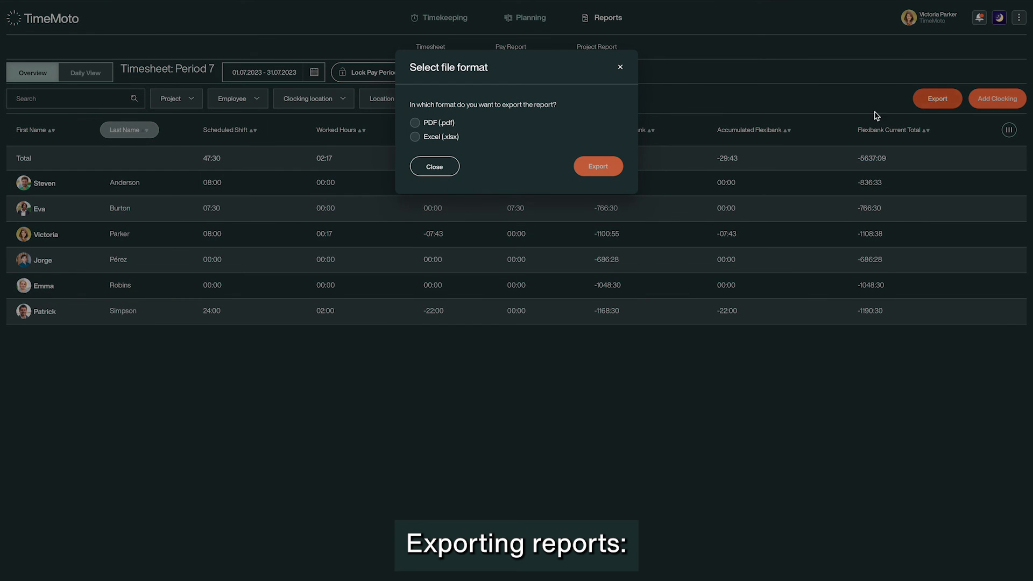
pyautogui.click(415, 137)
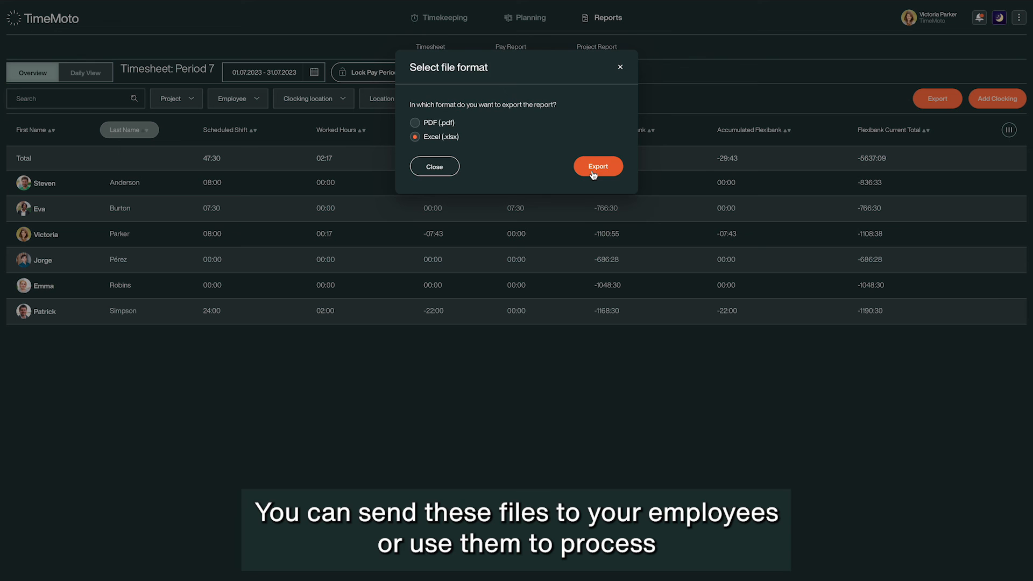
pyautogui.click(598, 166)
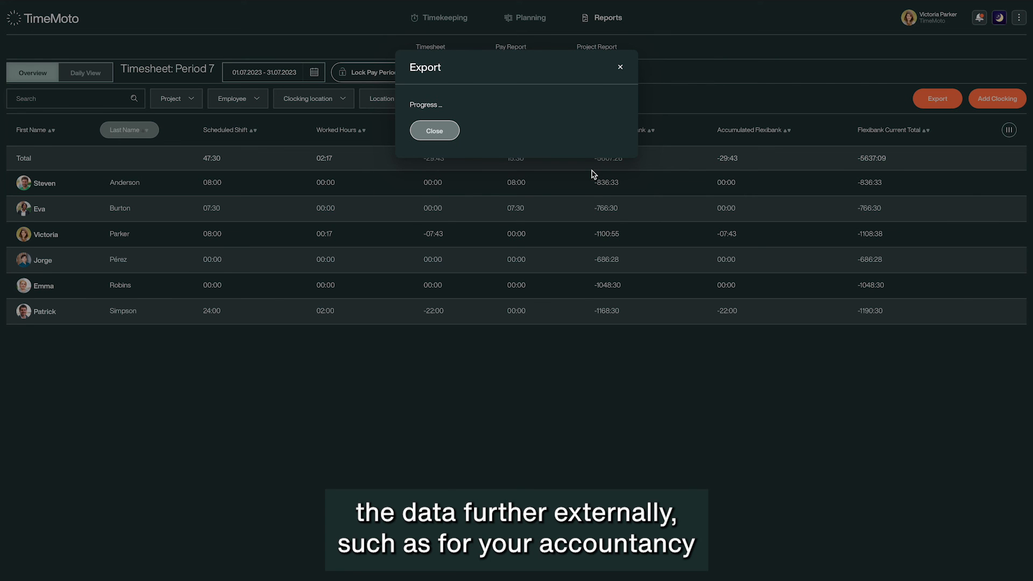